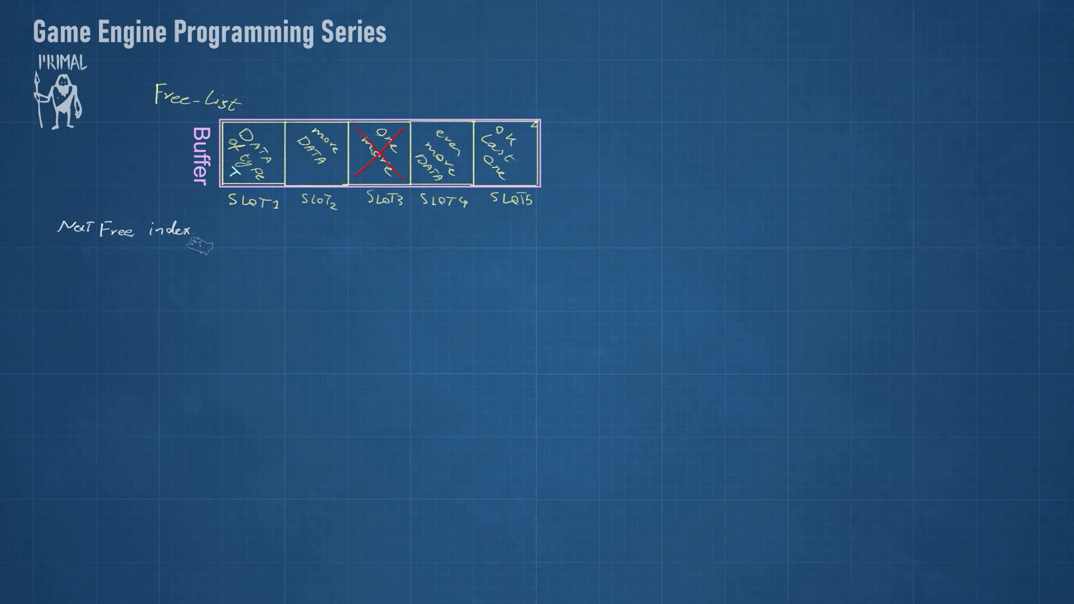
drag(199, 231, 356, 206)
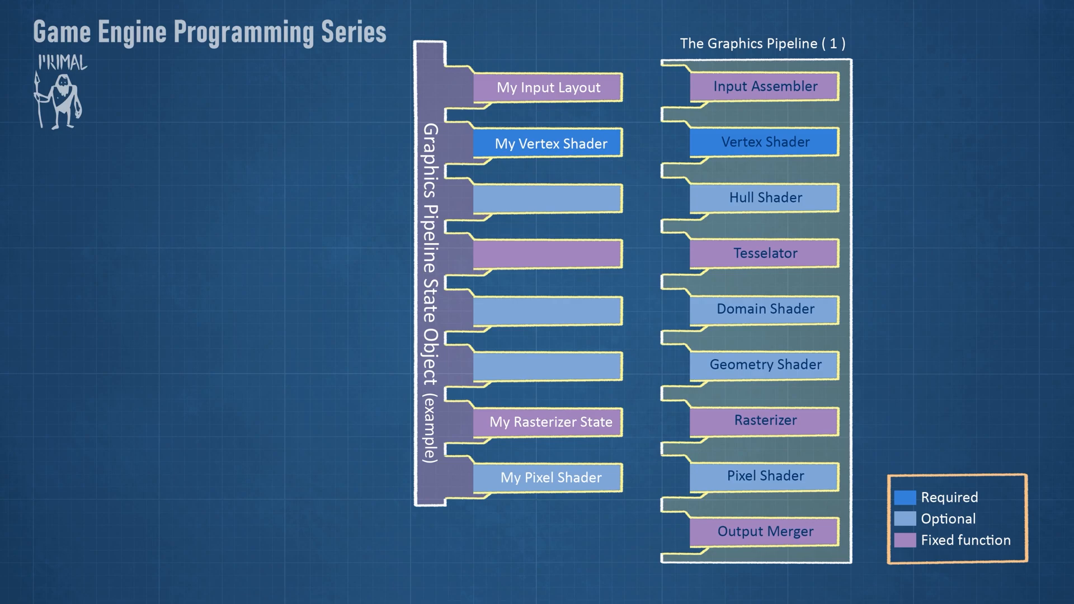
mouse_move(667, 359)
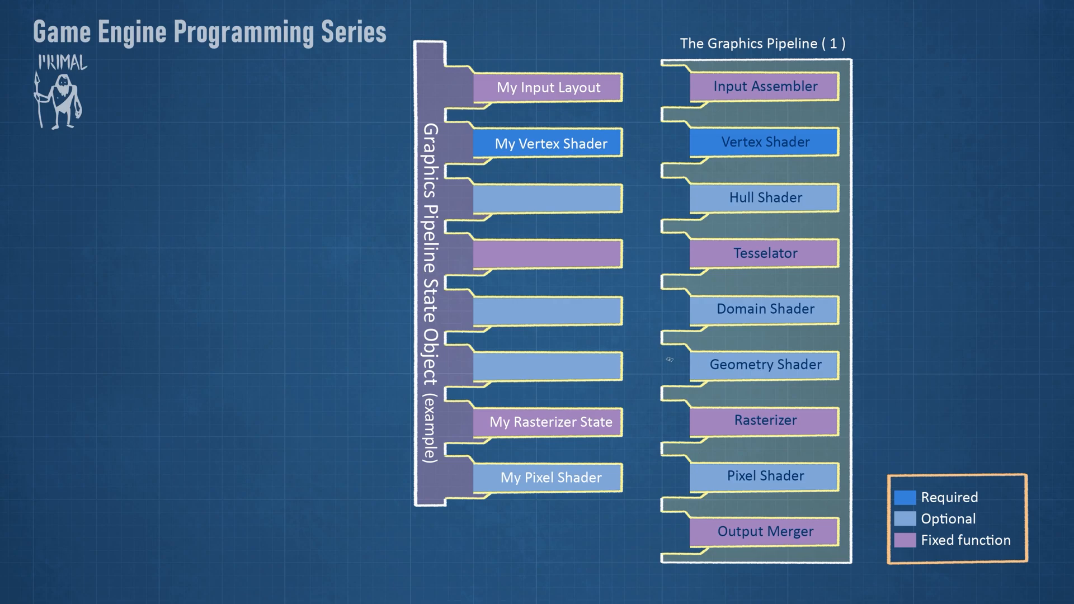
mouse_move(512, 317)
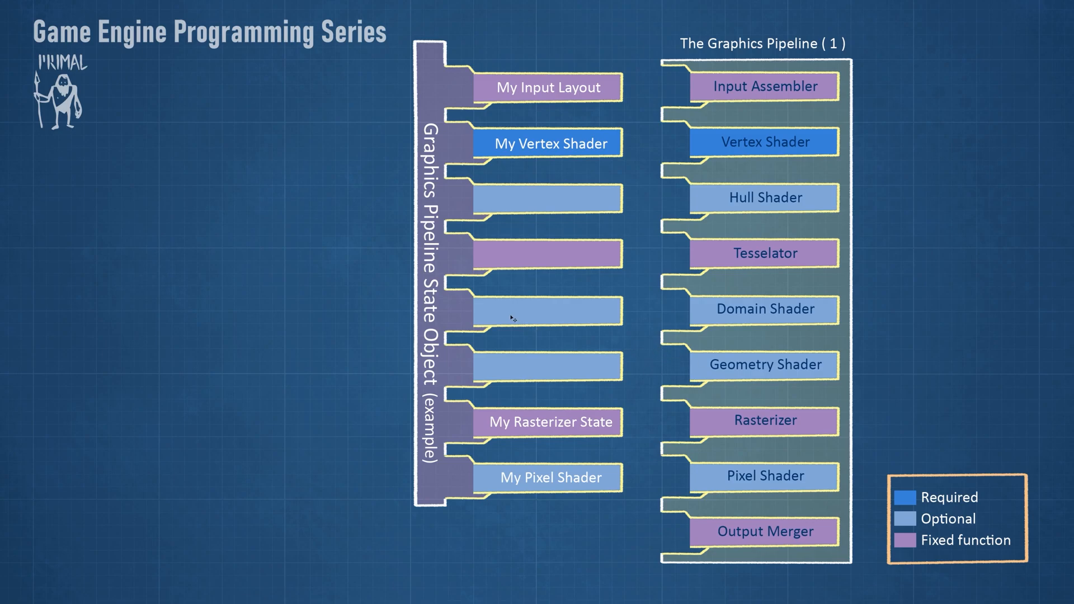